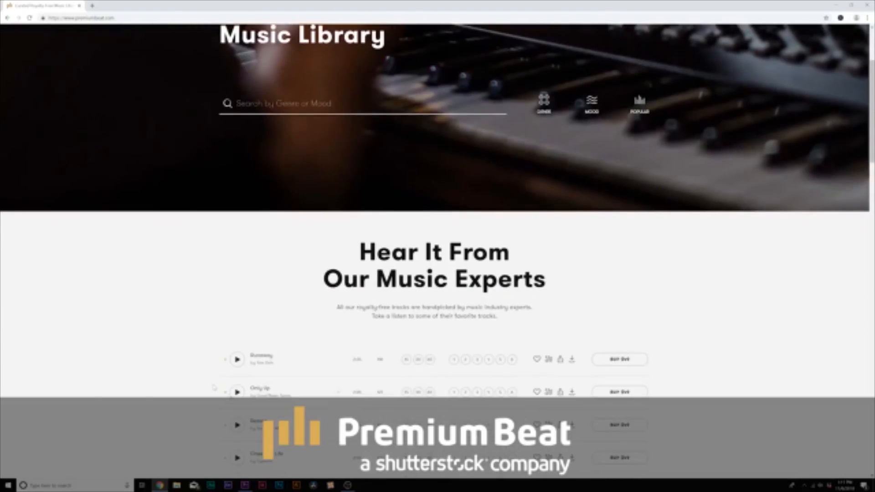
# - Scroll the PremiumBeat Music Library page and open Browse All Tracks
pyautogui.scroll(-3)
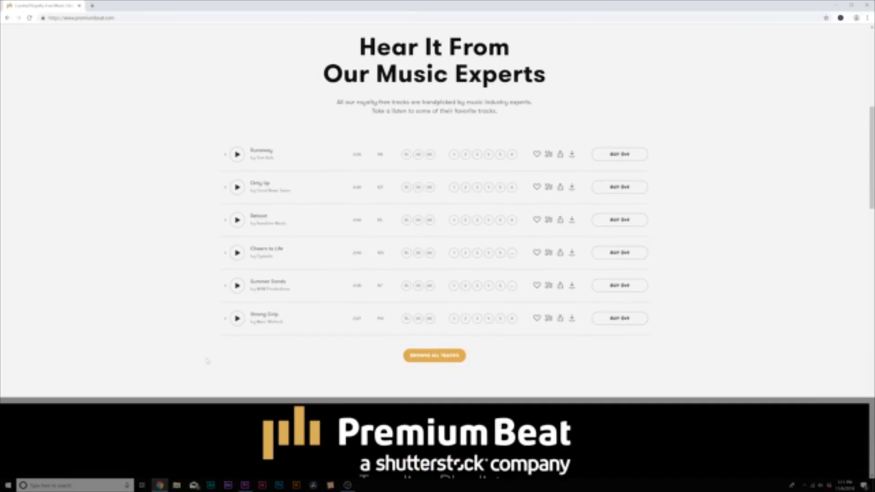
pyautogui.click(434, 356)
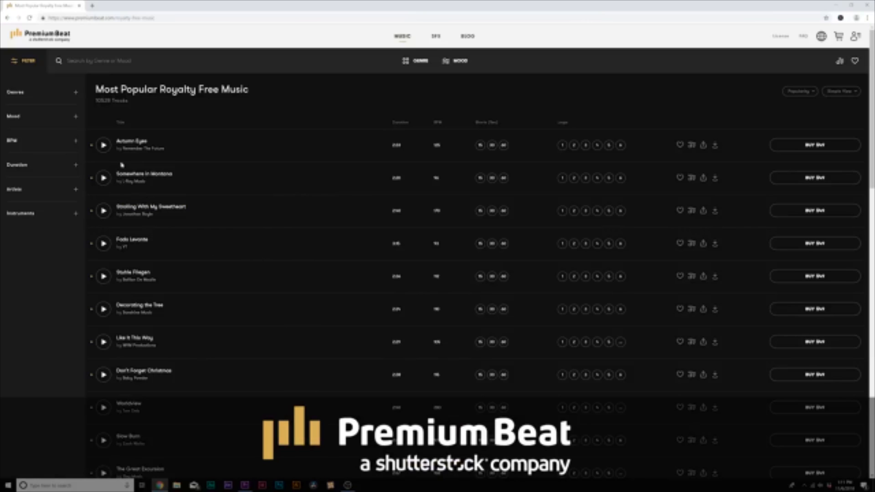
pyautogui.click(104, 144)
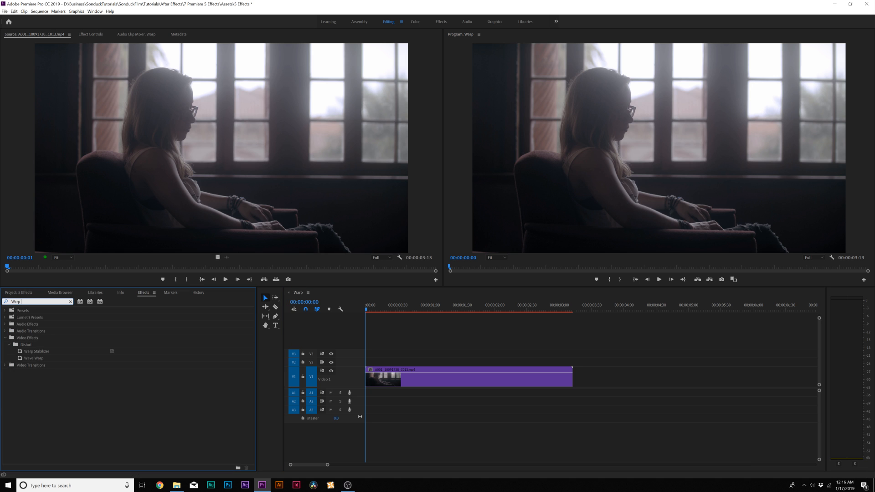
# - Apply Warp Stabilizer to the window clip and set Result to No Motion
pyautogui.click(37, 351)
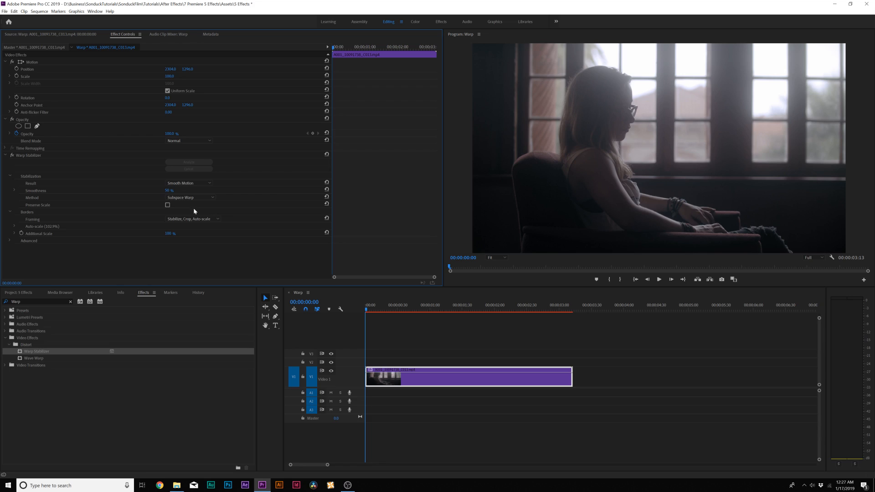
pyautogui.click(189, 183)
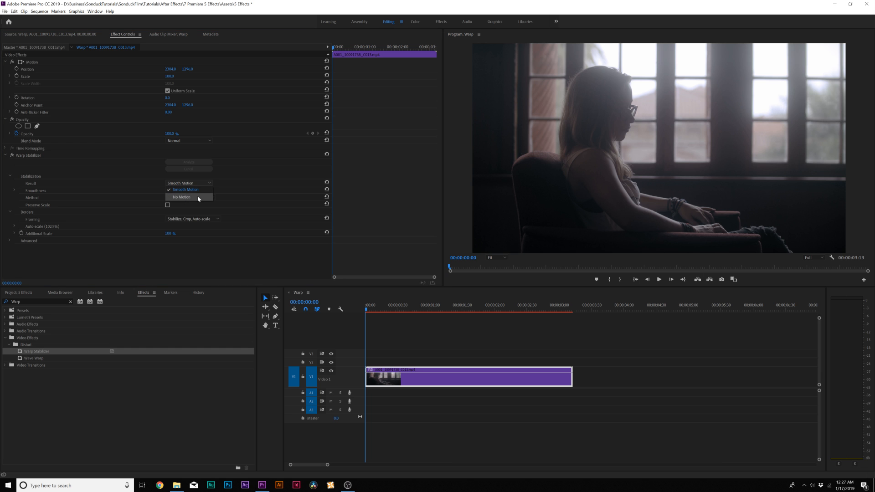
pyautogui.click(184, 196)
pyautogui.write('cro')
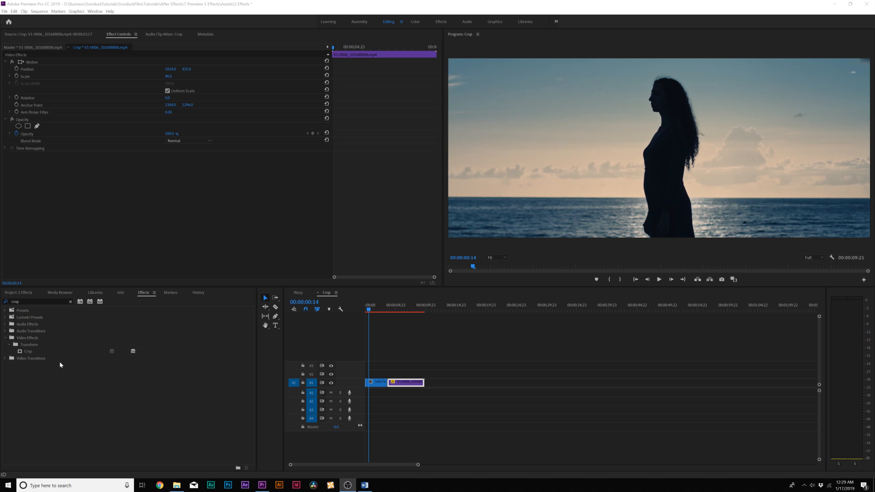
# - Apply Crop to the upper sunset clip and reposition the shots for the split screen
pyautogui.click(28, 351)
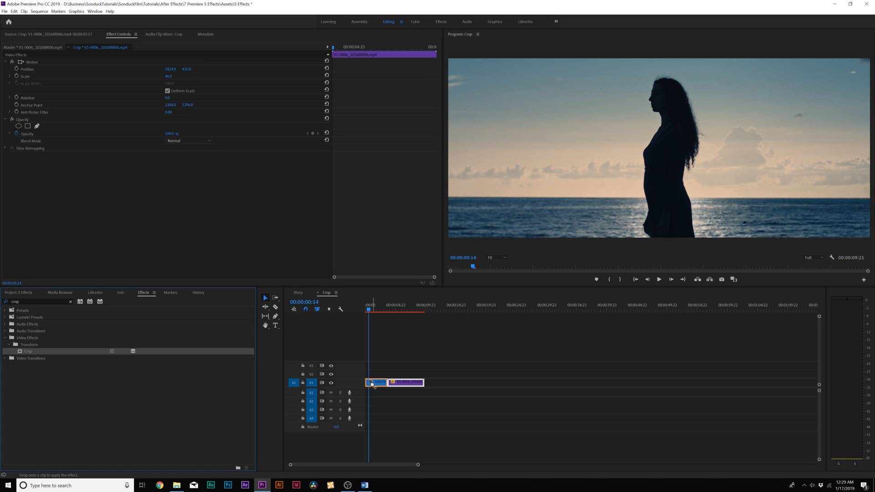
pyautogui.click(375, 382)
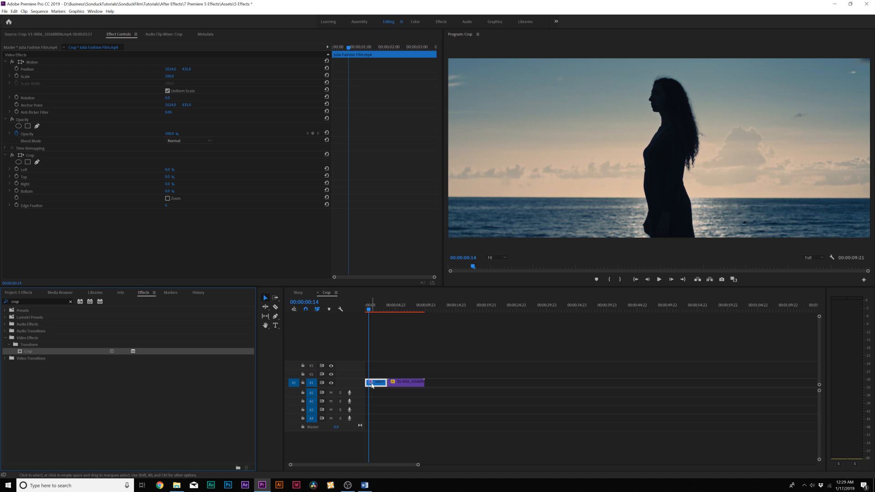
pyautogui.moveTo(375, 382)
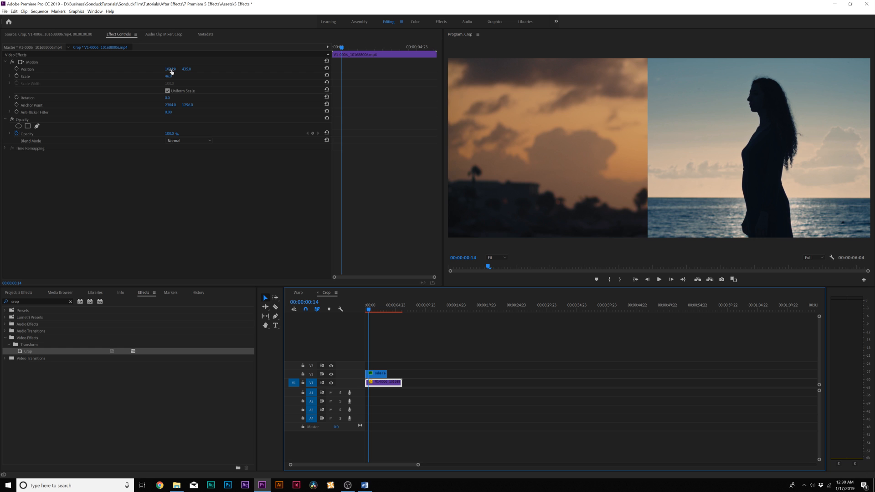
pyautogui.moveTo(170, 69); pyautogui.dragTo(173, 69)
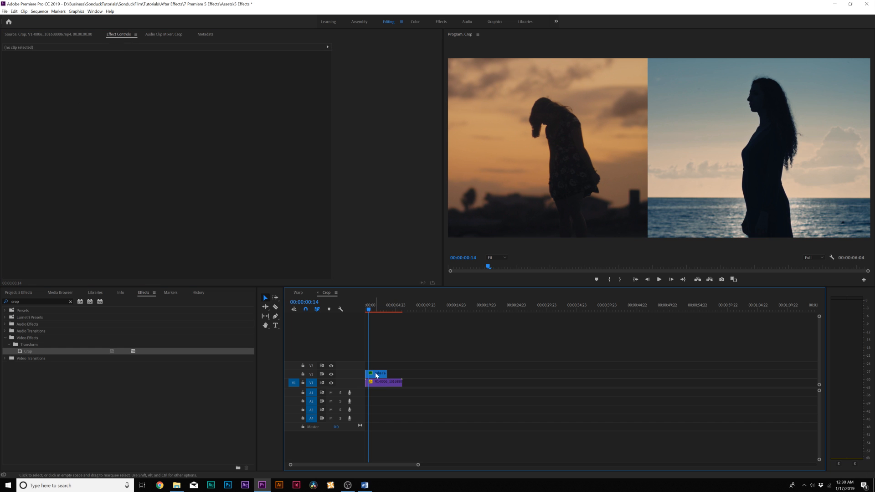
pyautogui.click(377, 373)
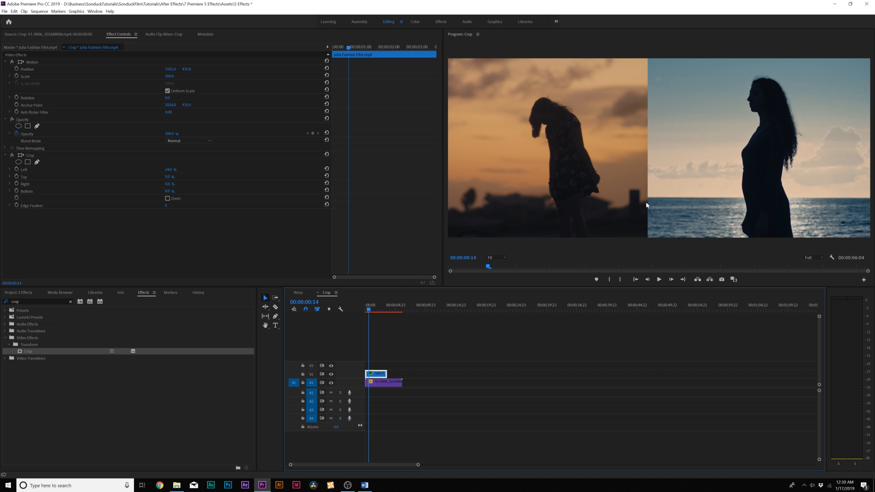
pyautogui.moveTo(181, 175)
pyautogui.write('amera blur')
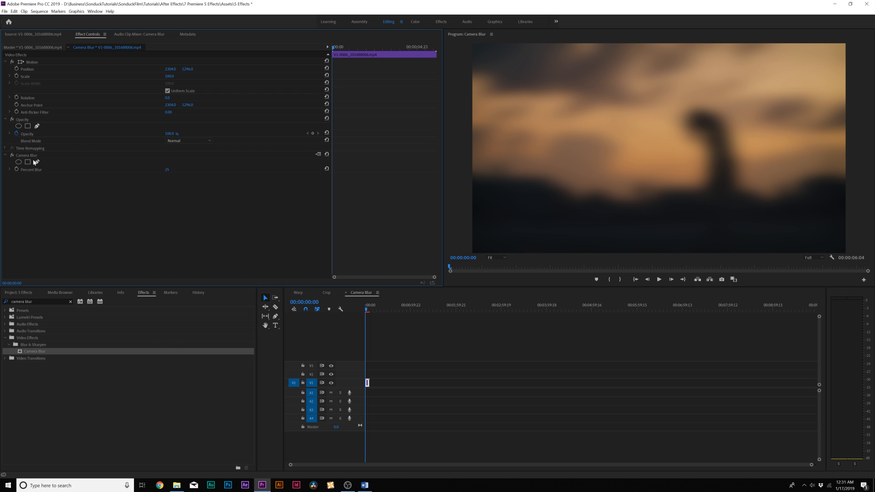
pyautogui.moveTo(196, 169)
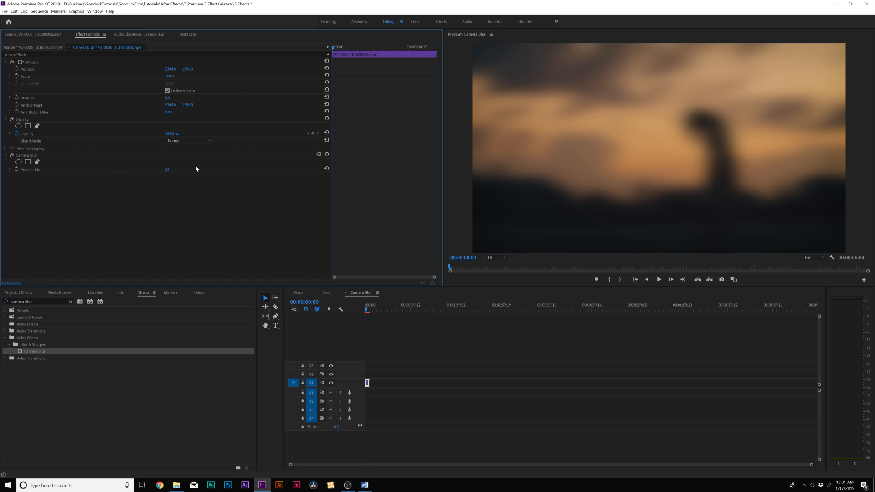
# - Draw a freeform pen mask around the woman, invert it, and set Percent Blur to 10
pyautogui.moveTo(167, 169); pyautogui.dragTo(192, 169)
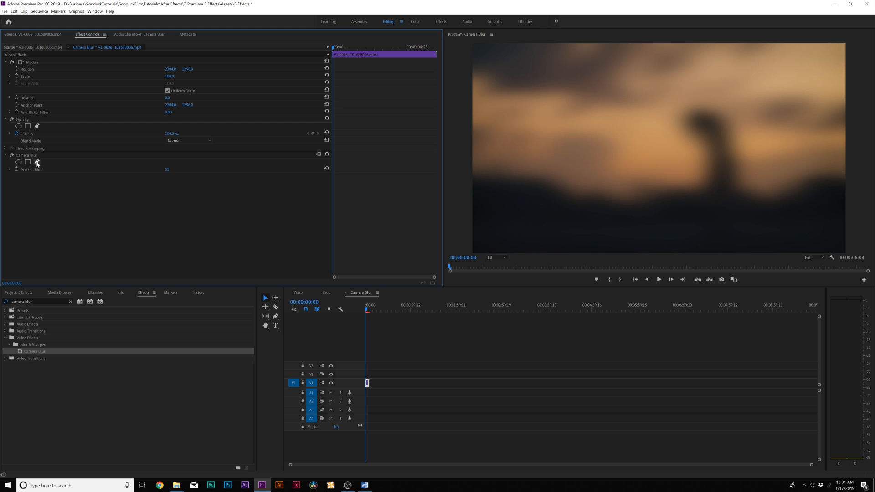
pyautogui.click(37, 162)
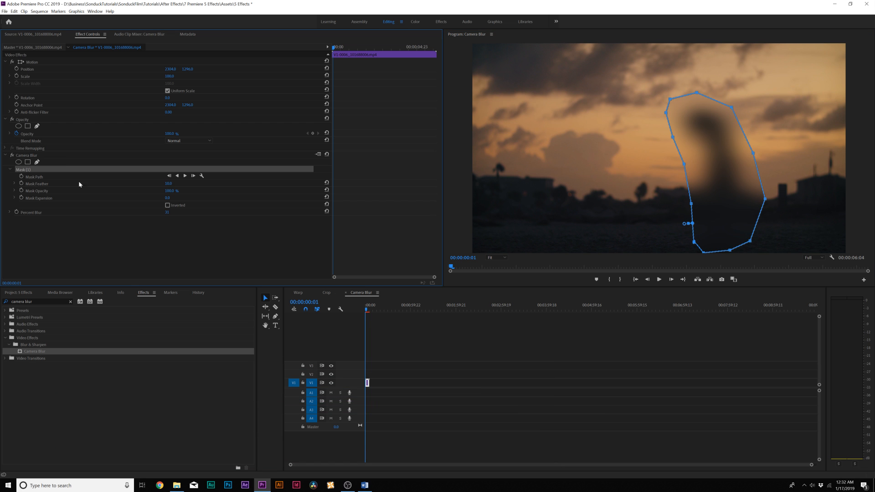
pyautogui.click(168, 205)
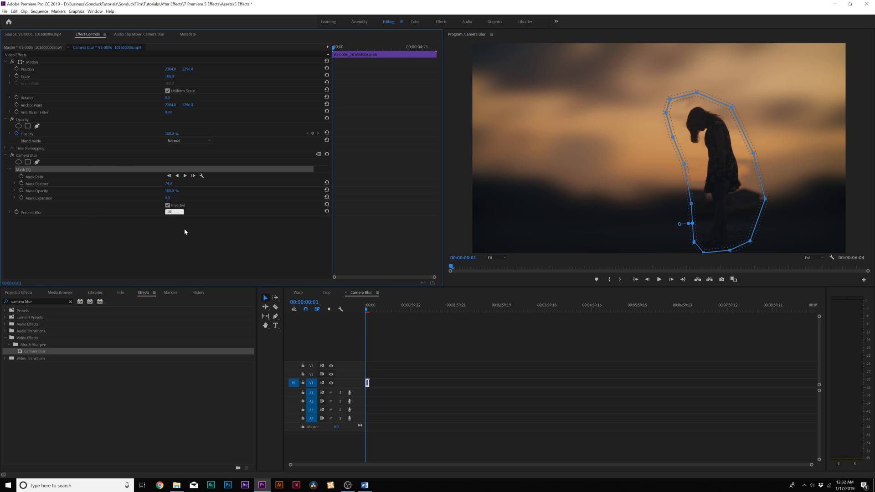
pyautogui.write('10')
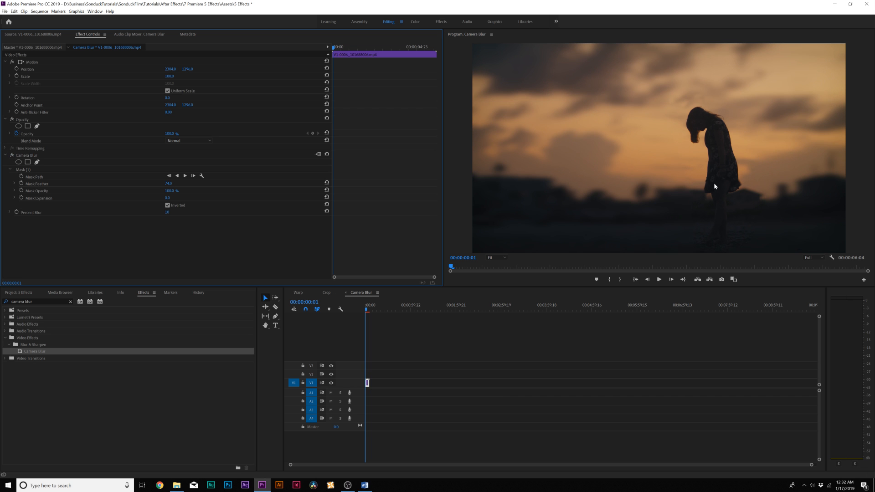
pyautogui.moveTo(50, 176)
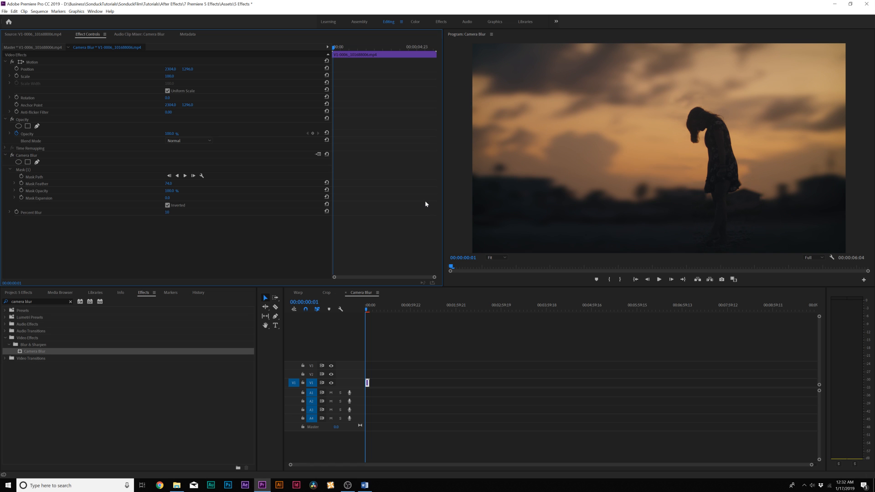
pyautogui.moveTo(448, 199)
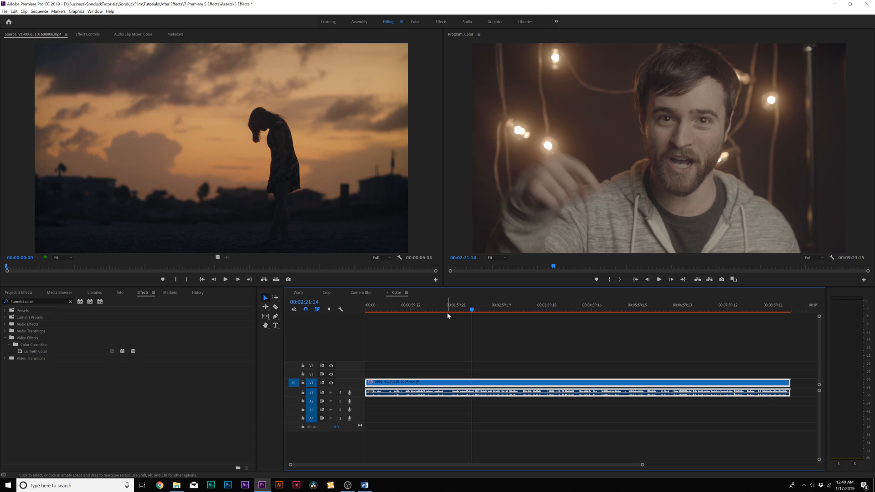
pyautogui.moveTo(388, 303)
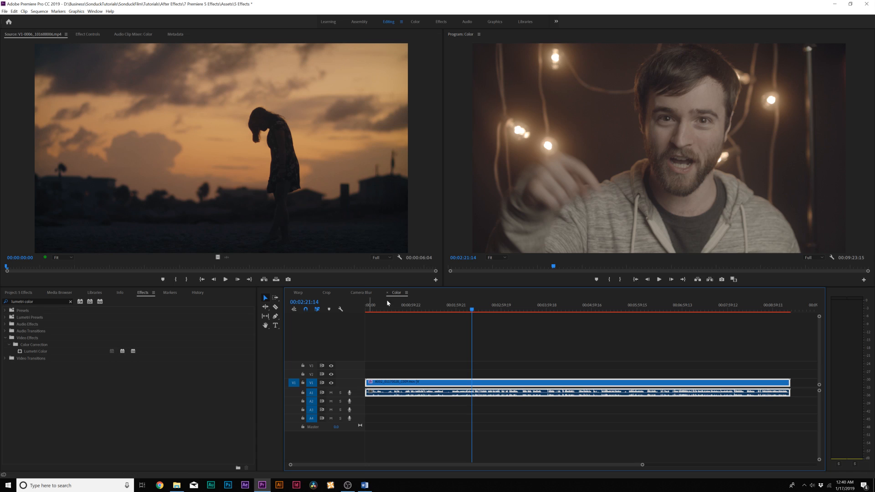
pyautogui.moveTo(654, 150)
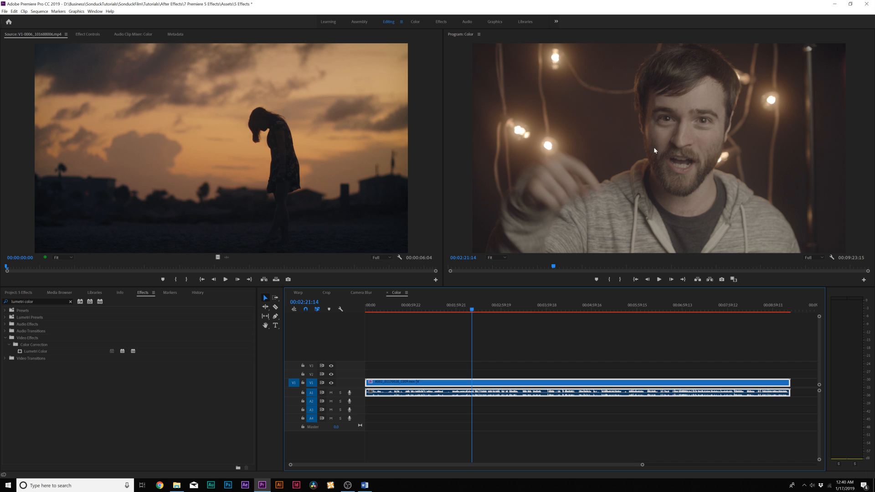
# - Select the interview clip, switch to the Color workspace, and show Lumetri Scopes
pyautogui.click(35, 351)
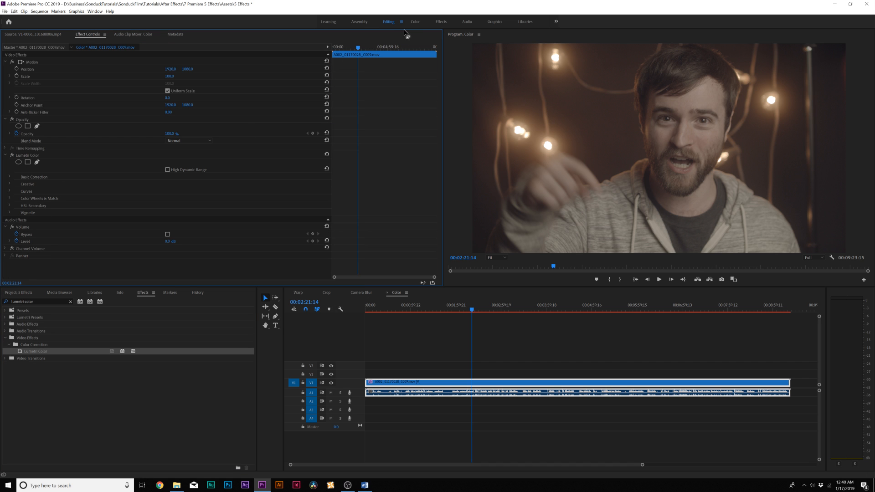
pyautogui.click(415, 21)
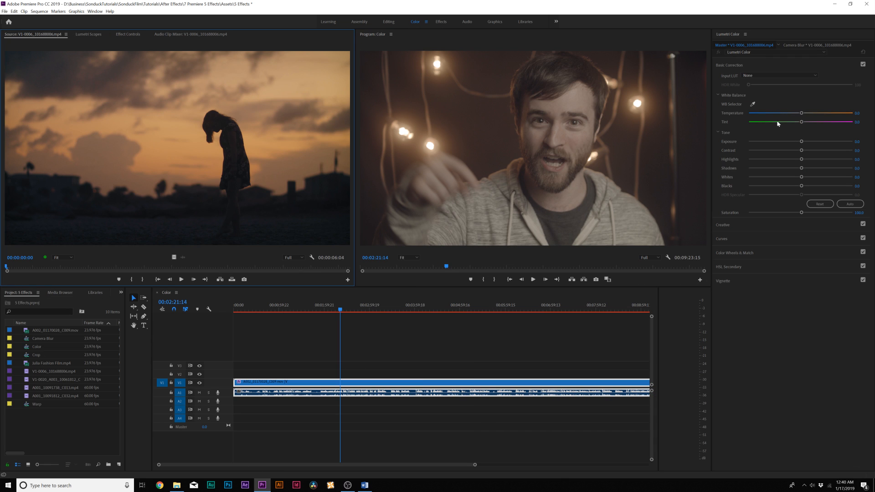
pyautogui.moveTo(273, 65)
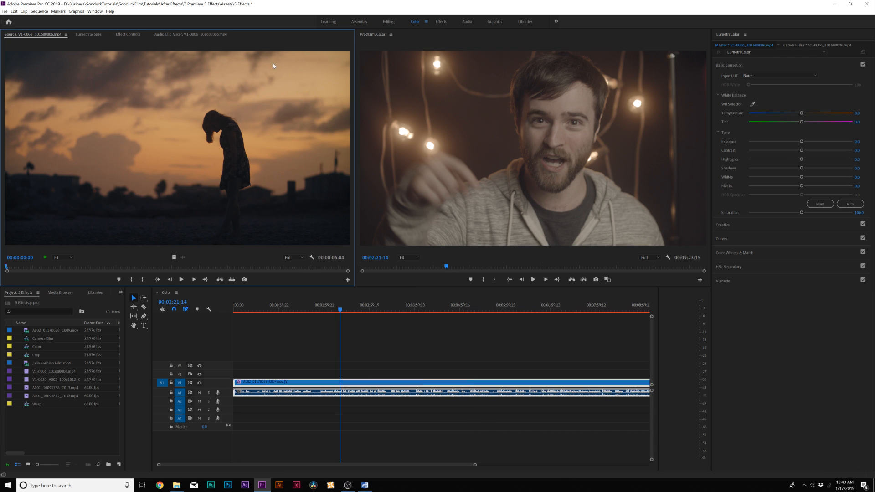
pyautogui.click(88, 34)
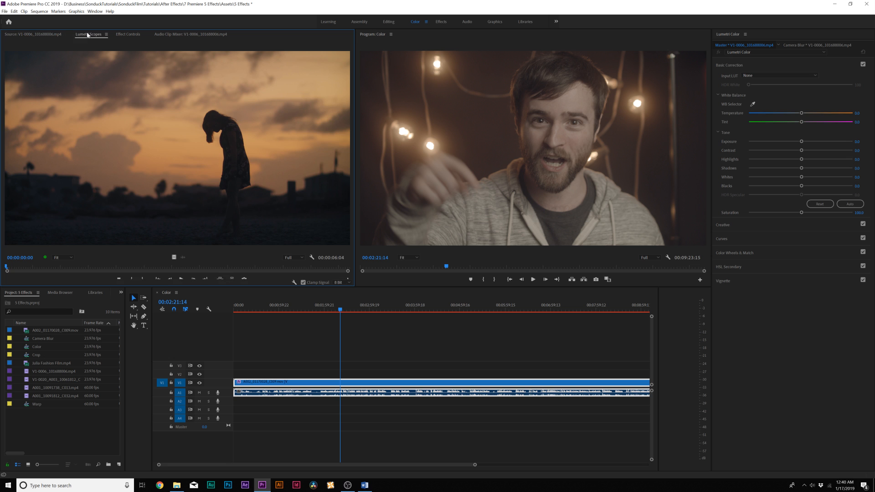
pyautogui.click(94, 11)
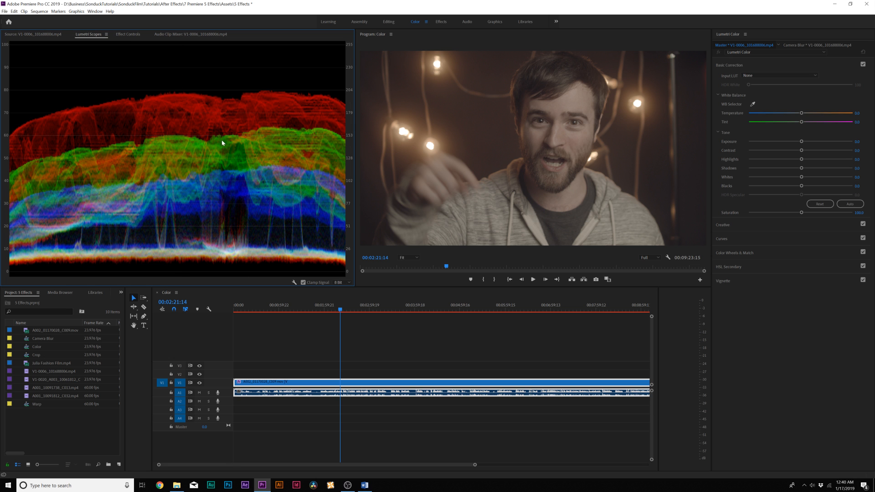
pyautogui.moveTo(730, 71)
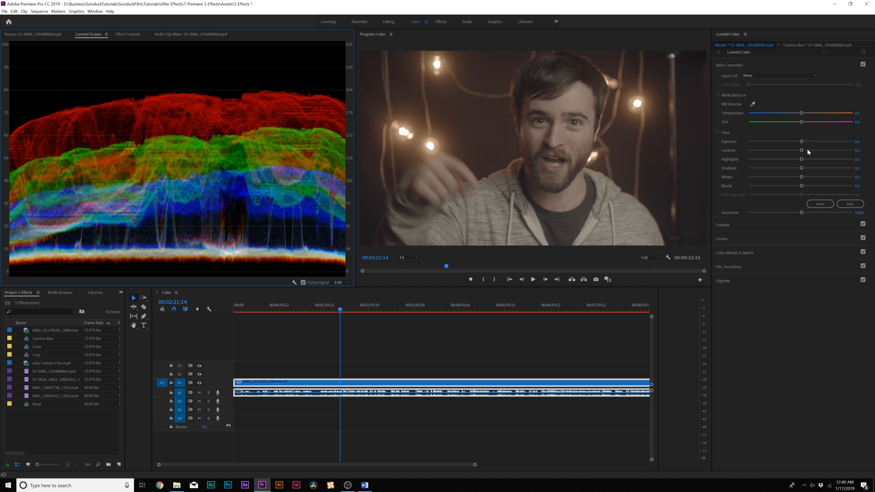
# - Raise Contrast, Saturation, Temperature and Tint in Basic Correction, then collapse the section
pyautogui.moveTo(800, 151); pyautogui.dragTo(816, 151)
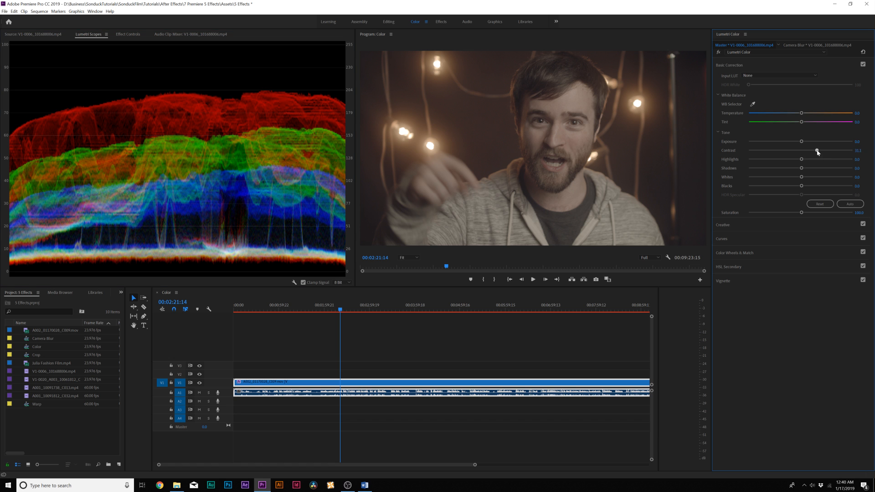
pyautogui.moveTo(817, 150); pyautogui.dragTo(825, 150)
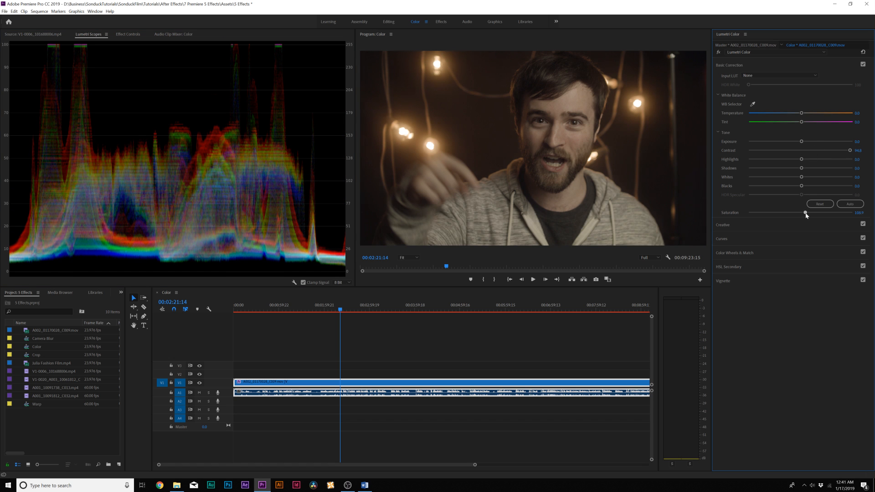
pyautogui.moveTo(785, 114); pyautogui.dragTo(793, 113)
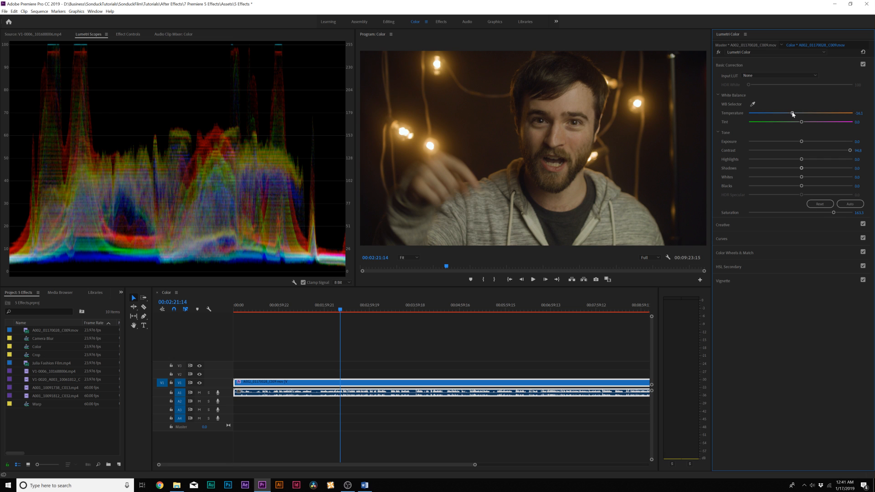
pyautogui.moveTo(804, 122); pyautogui.dragTo(808, 121)
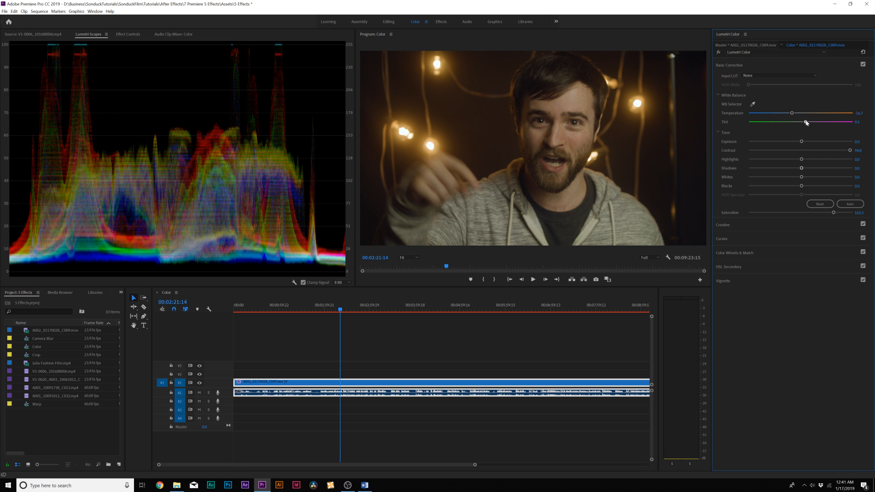
pyautogui.moveTo(805, 122); pyautogui.dragTo(809, 122)
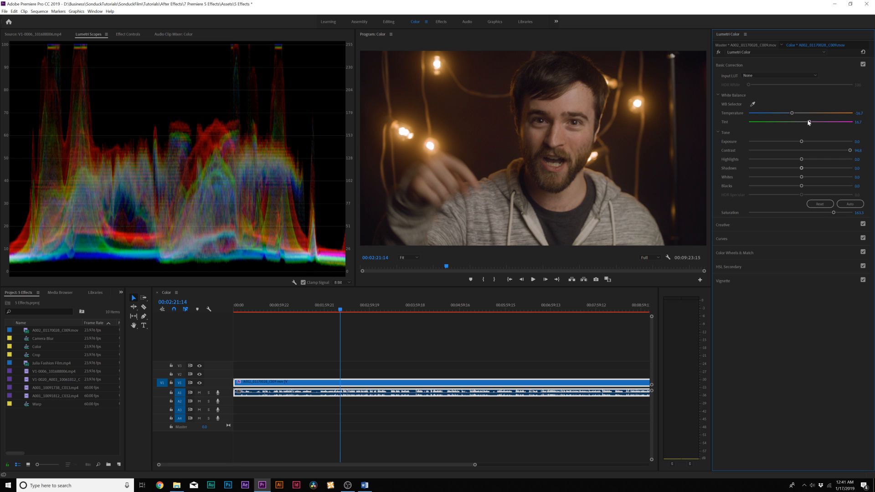
pyautogui.click(497, 305)
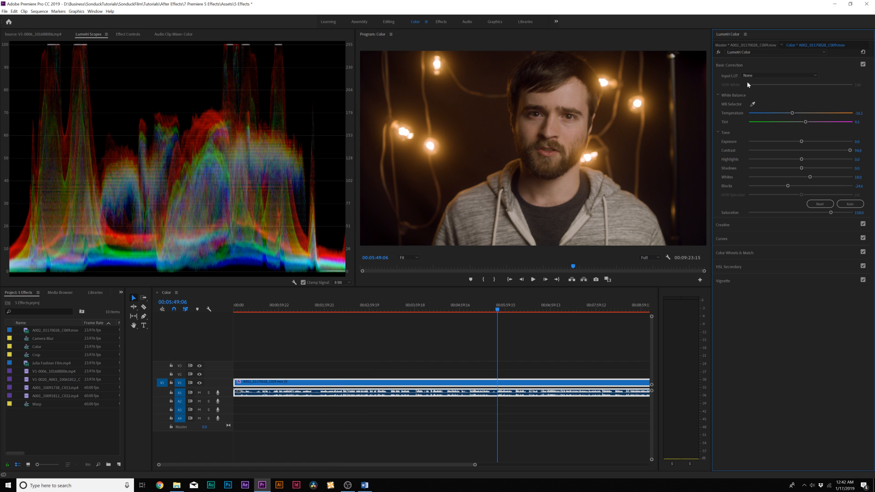
pyautogui.moveTo(729, 68)
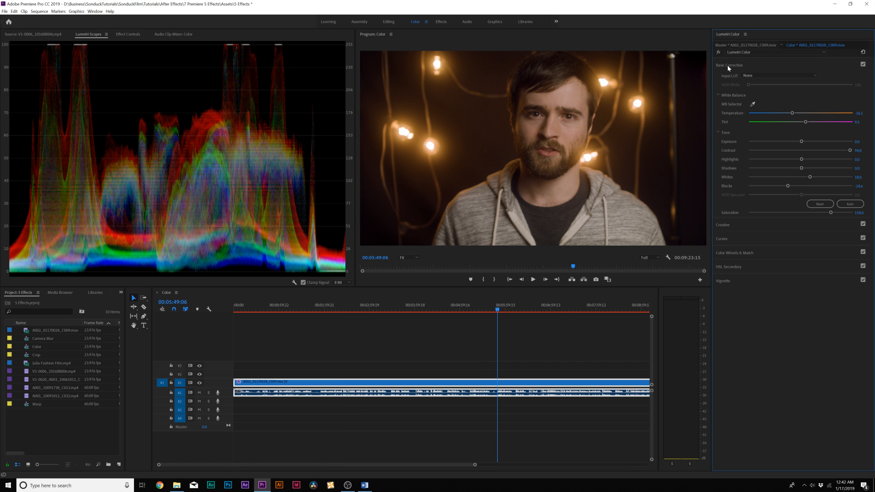
pyautogui.click(728, 64)
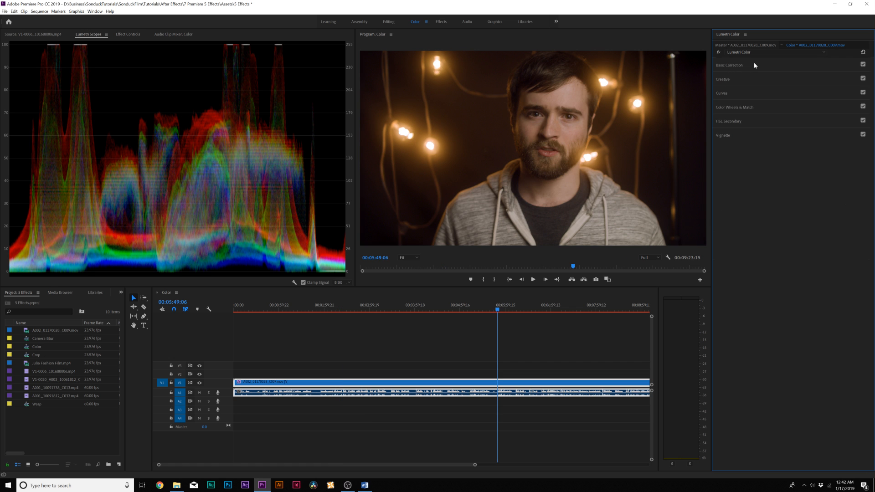
# - Expand the Curves and Color Wheels & Match sections of Lumetri Color
pyautogui.click(721, 93)
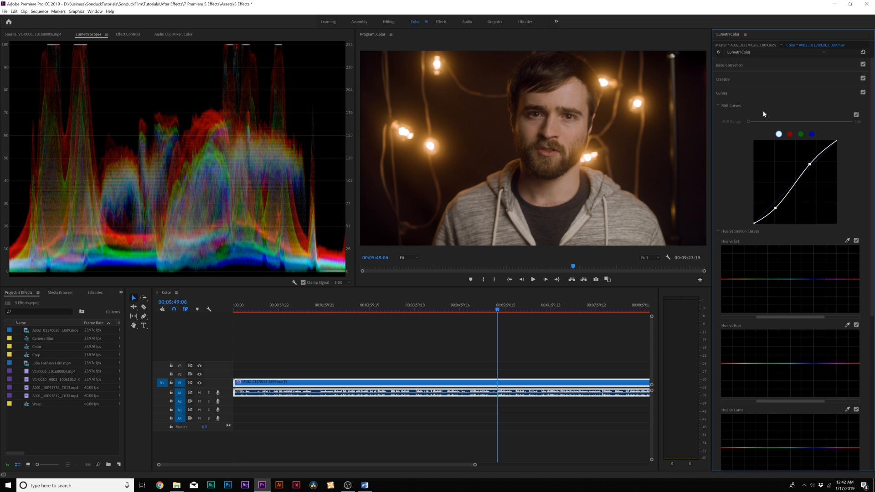
pyautogui.click(734, 107)
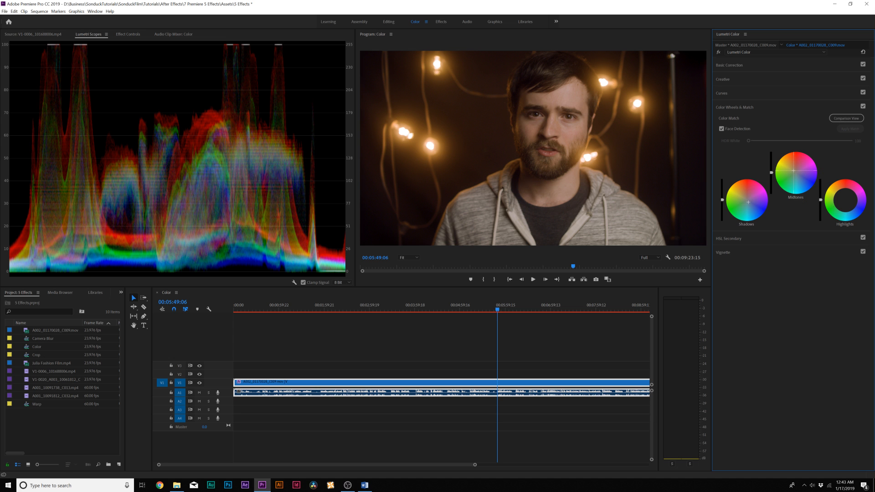
pyautogui.click(728, 122)
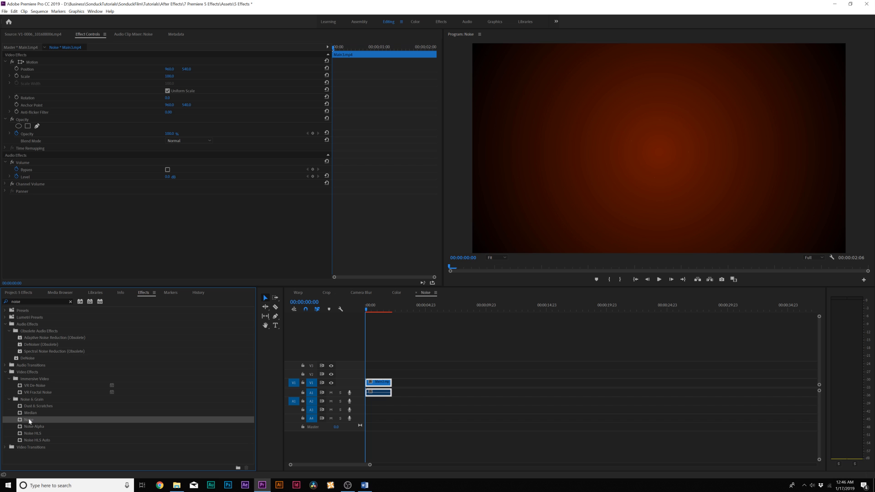
pyautogui.moveTo(29, 423)
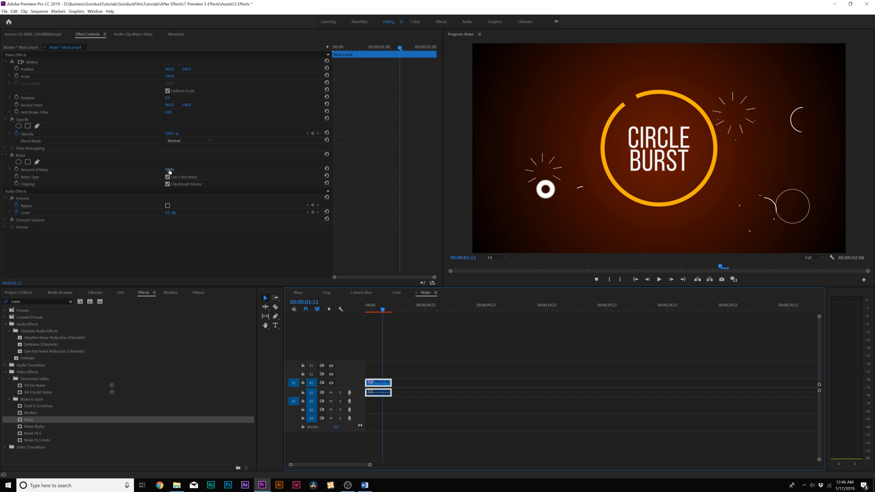
# - Set Amount of Noise to 10% and uncheck Use Color Noise
pyautogui.click(169, 169)
pyautogui.write('5')
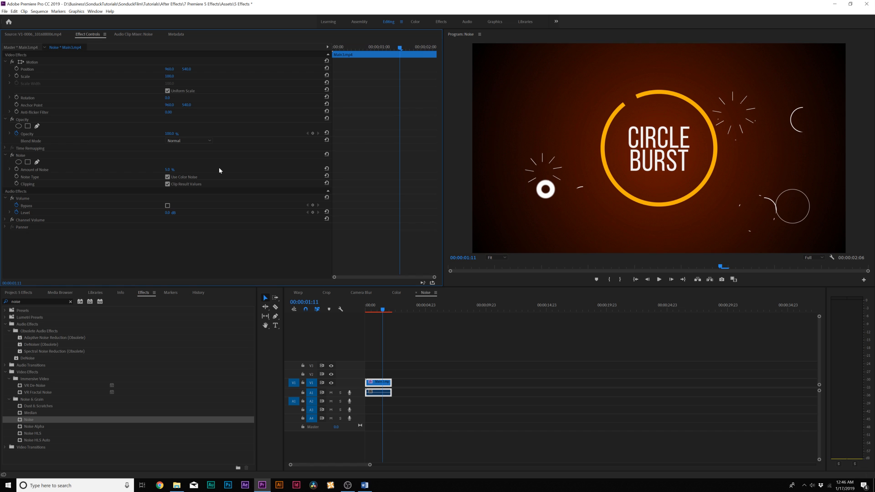
pyautogui.doubleClick(170, 169)
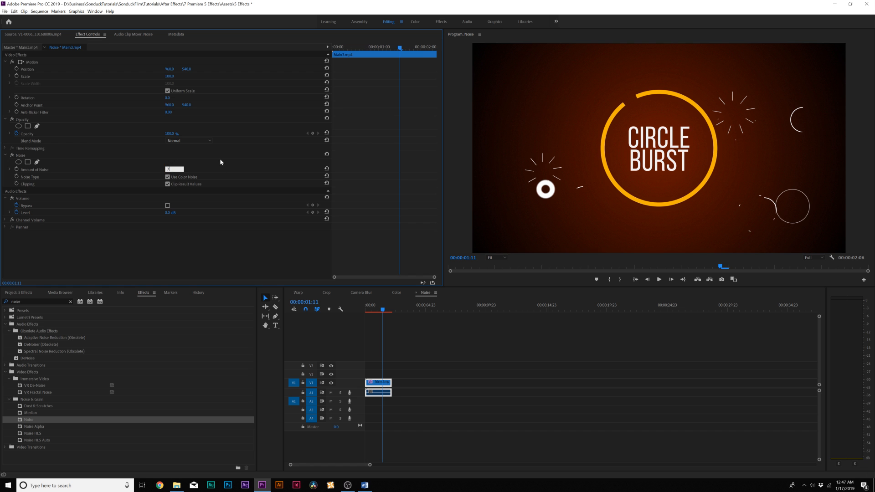
pyautogui.click(169, 169)
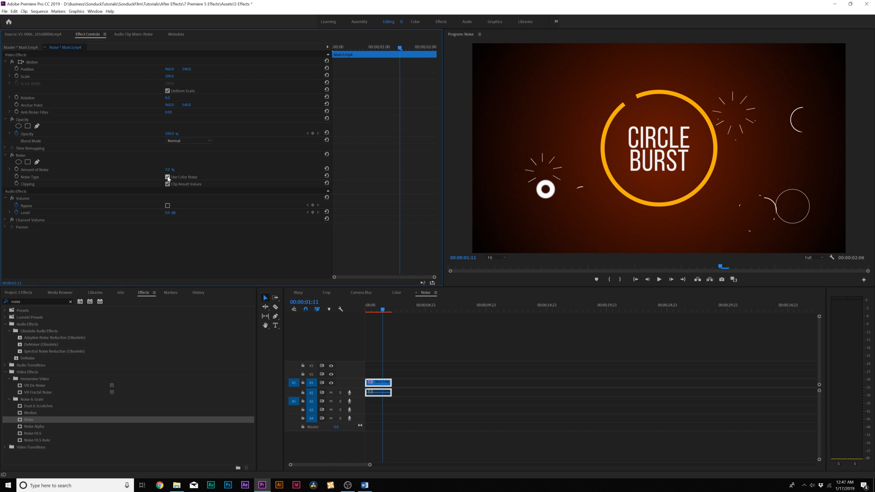
pyautogui.click(167, 183)
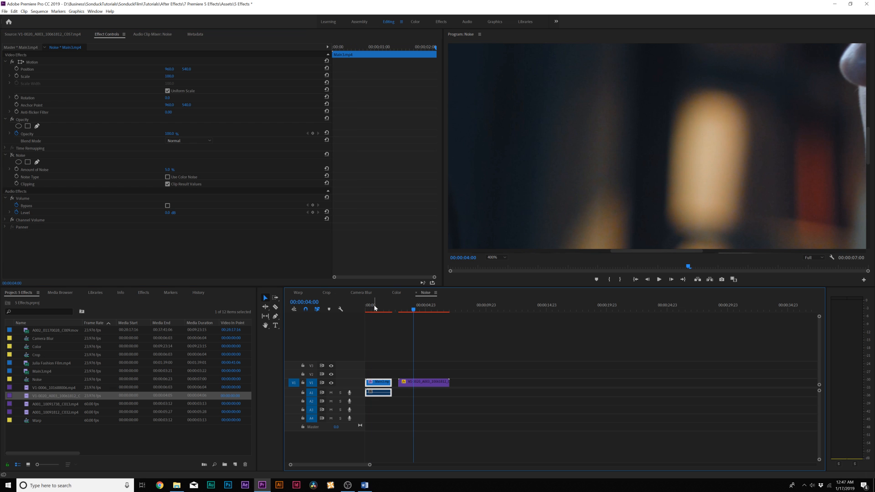
pyautogui.click(372, 305)
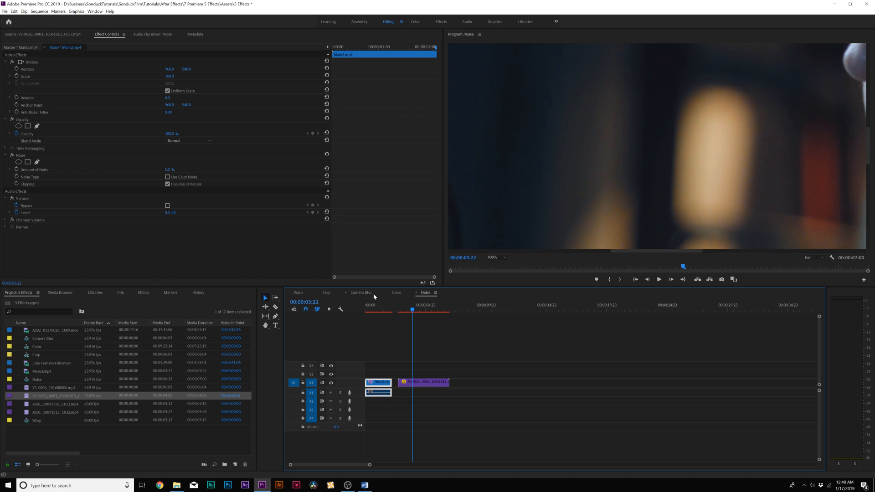
pyautogui.moveTo(424, 289)
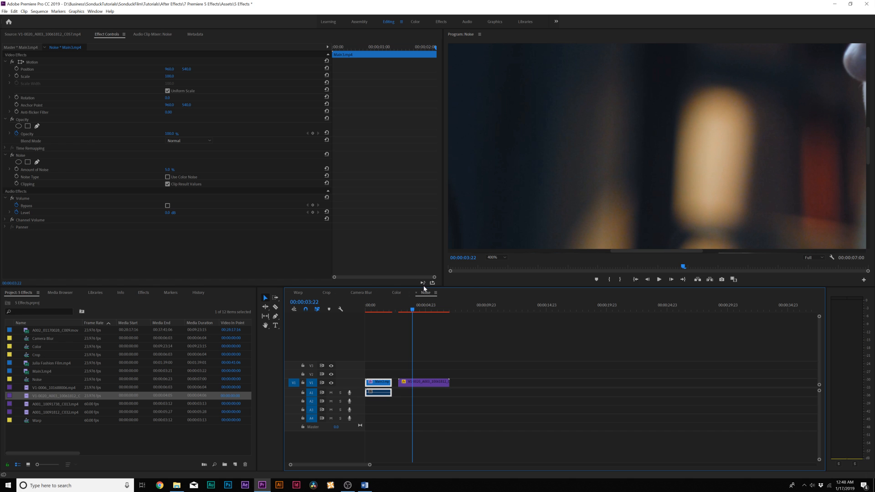